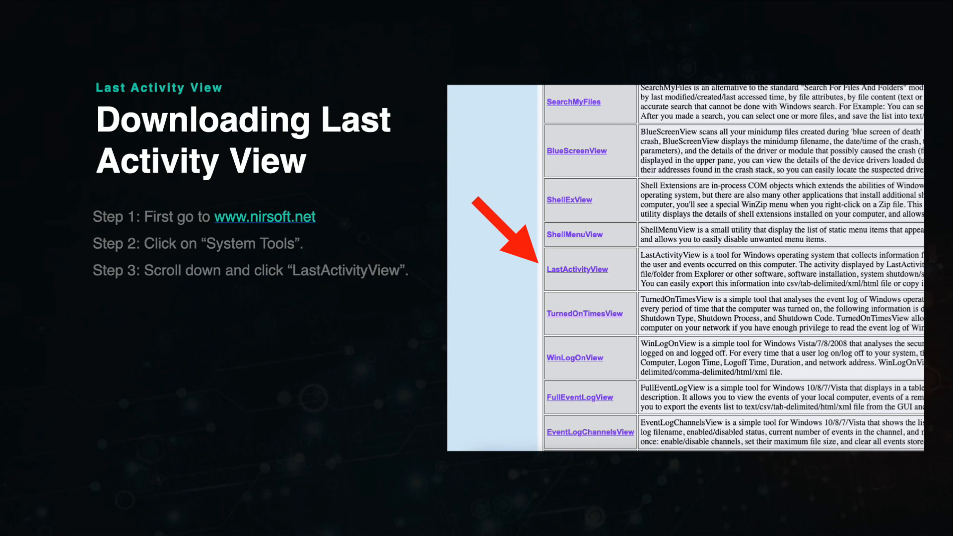
Step: Advance from the NirSoft download step to the 'How To Use Last Activity View' slide
left_click(576, 269)
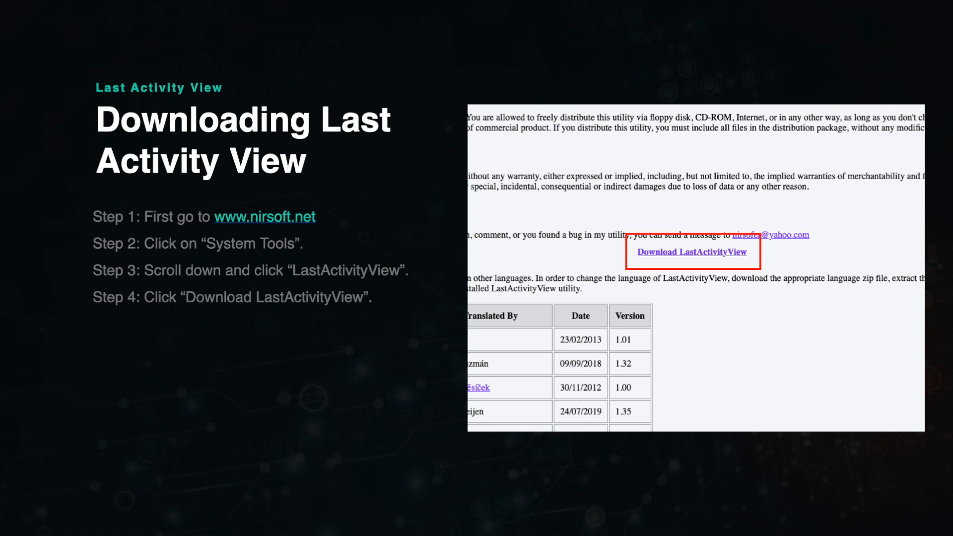
left_click(692, 252)
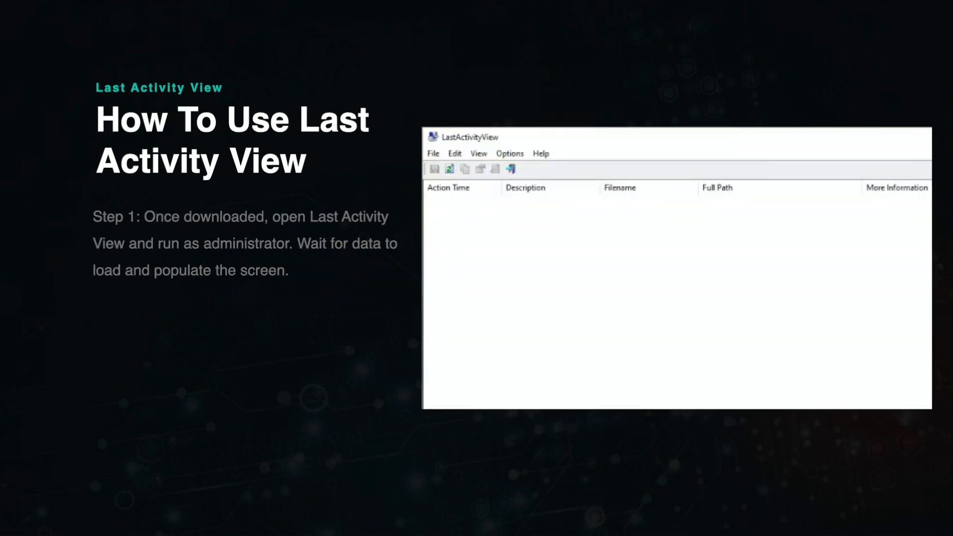